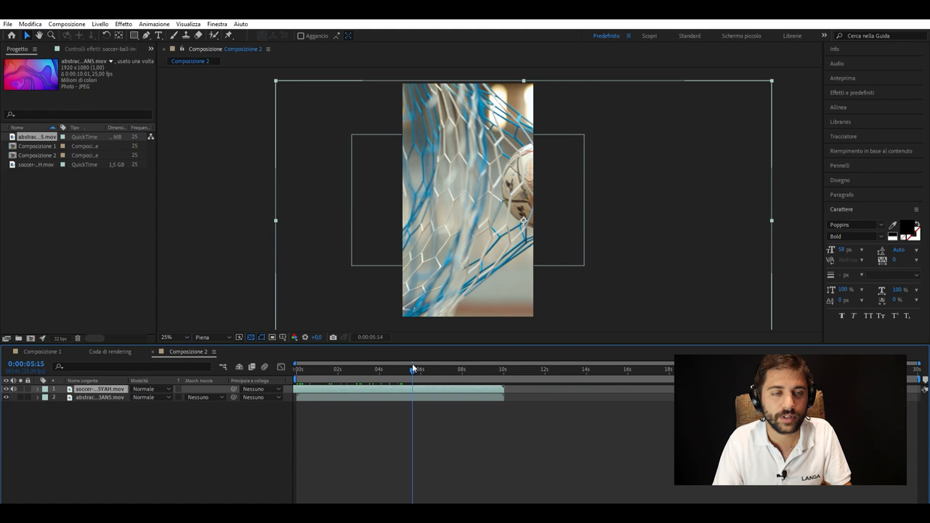
Move the abstract pink-purple clip above the football net layer in the stack.
left_click_drag(414, 369, 360, 369)
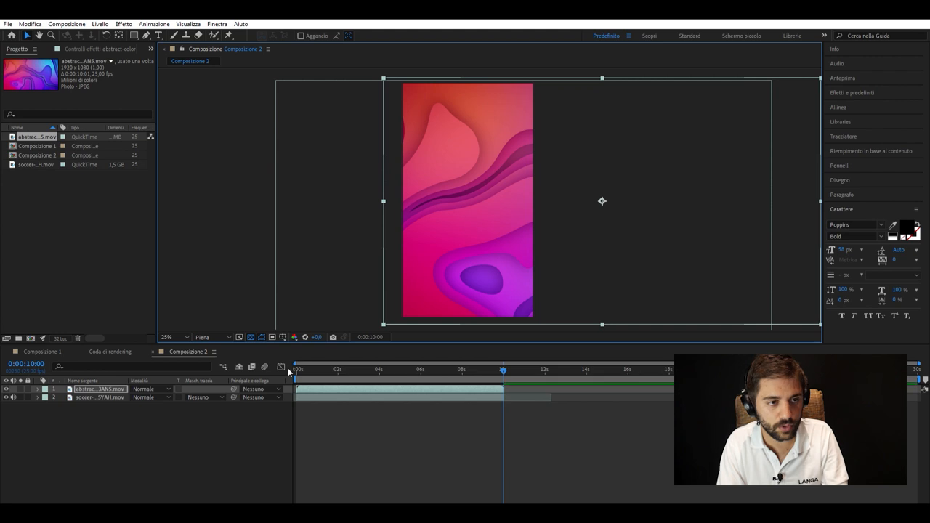
Set the abstract layer to Hue (Tonalità) blend and preview the pink-tinted net.
left_click(452, 371)
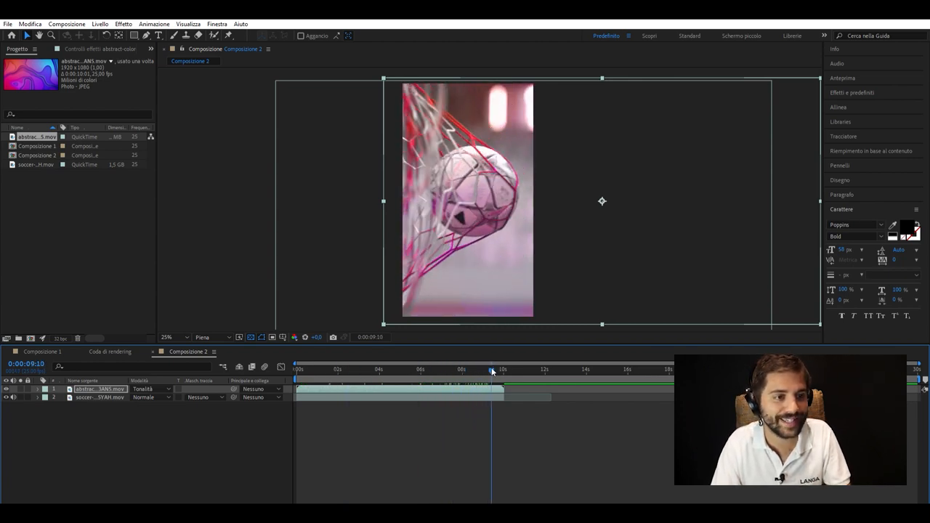
left_click(366, 370)
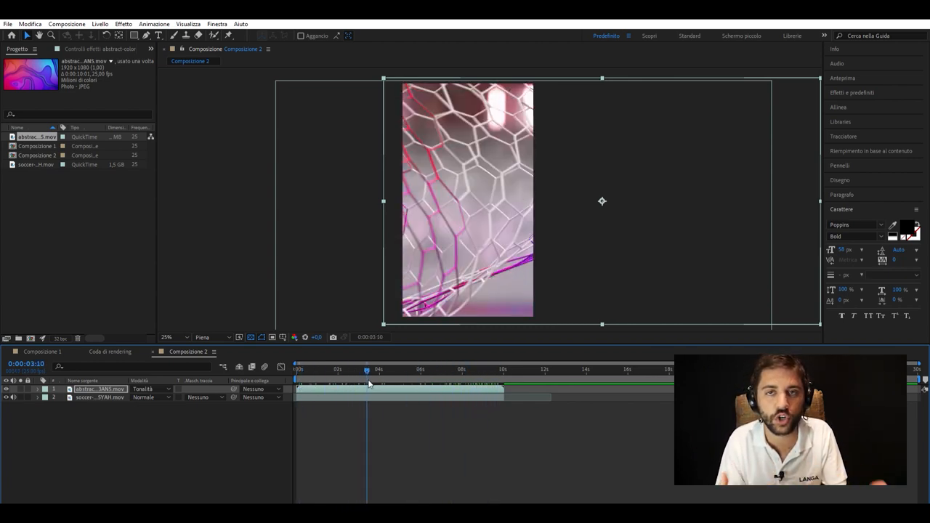